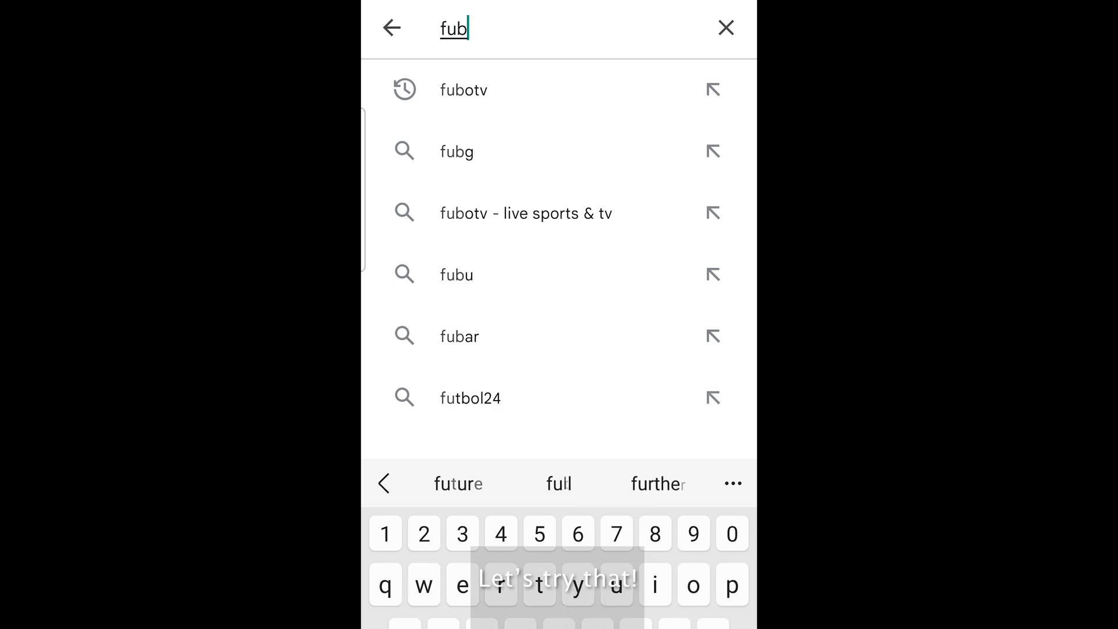
Step: Search Play Store for 'fubotv' and find only other sports apps in the results
left_click(462, 90)
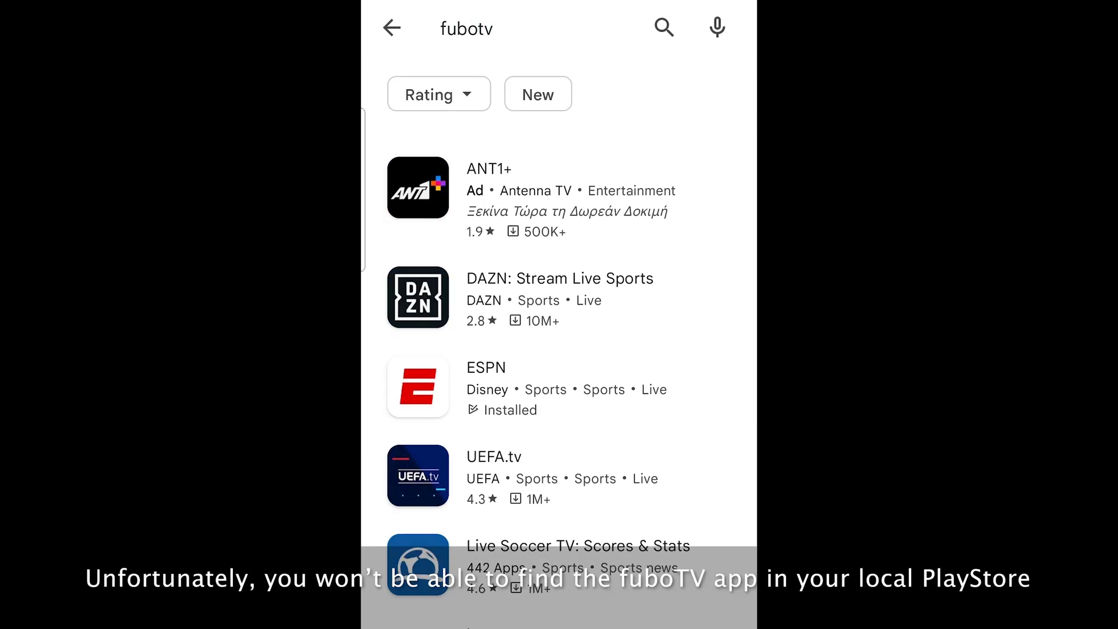
scroll("down", 3)
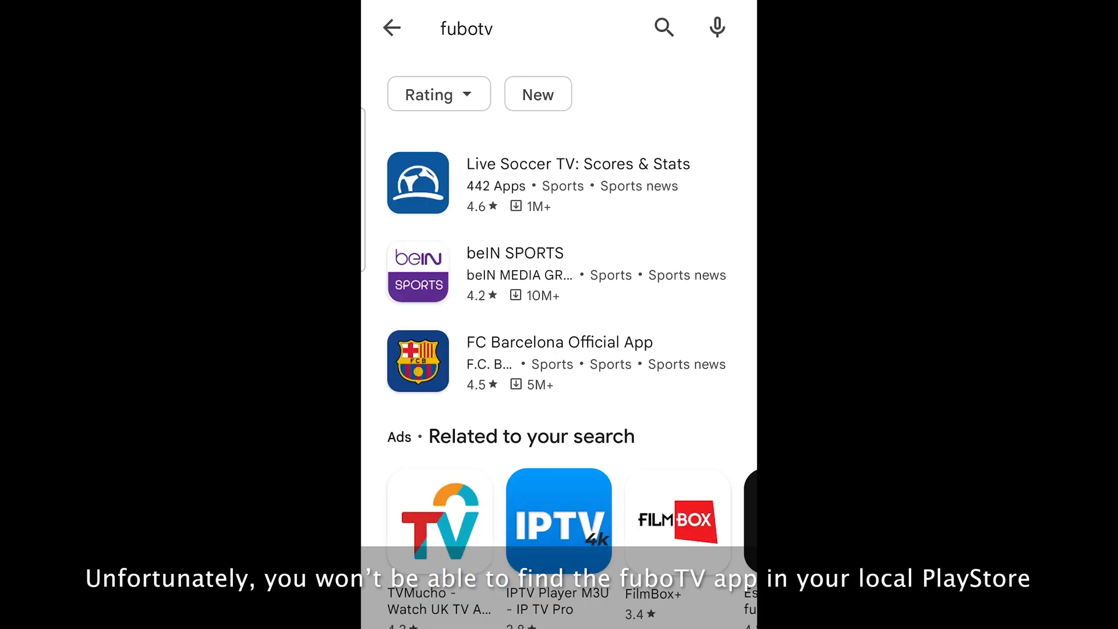
scroll("down", 3)
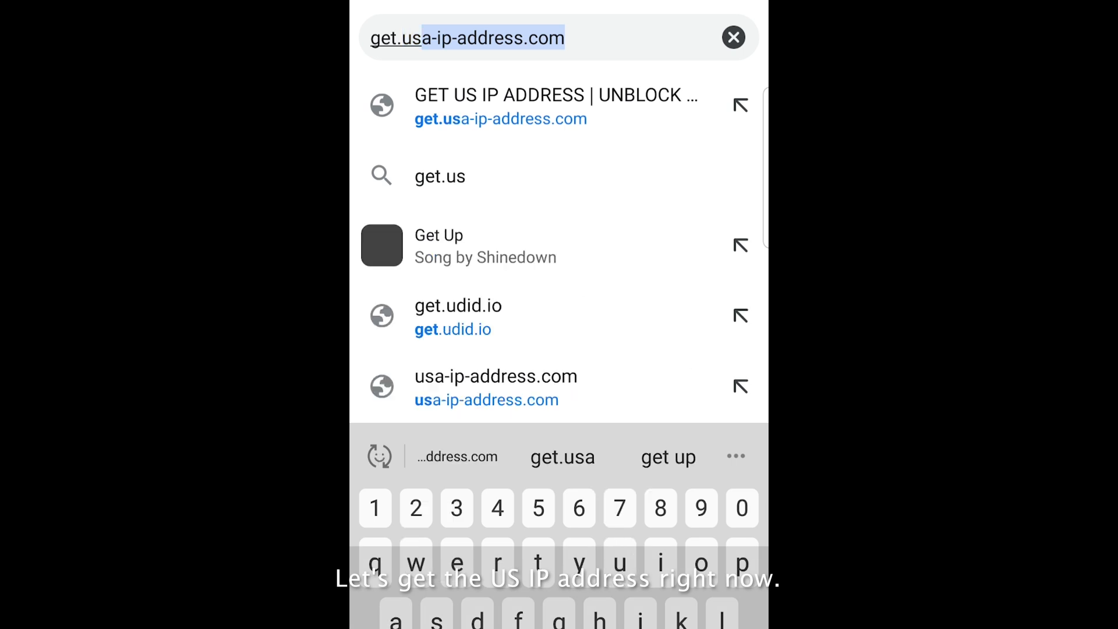
Step: Load get.usa-ip-address.com, go to Pricing and start the monthly plan's free 3-day trial
left_click(556, 106)
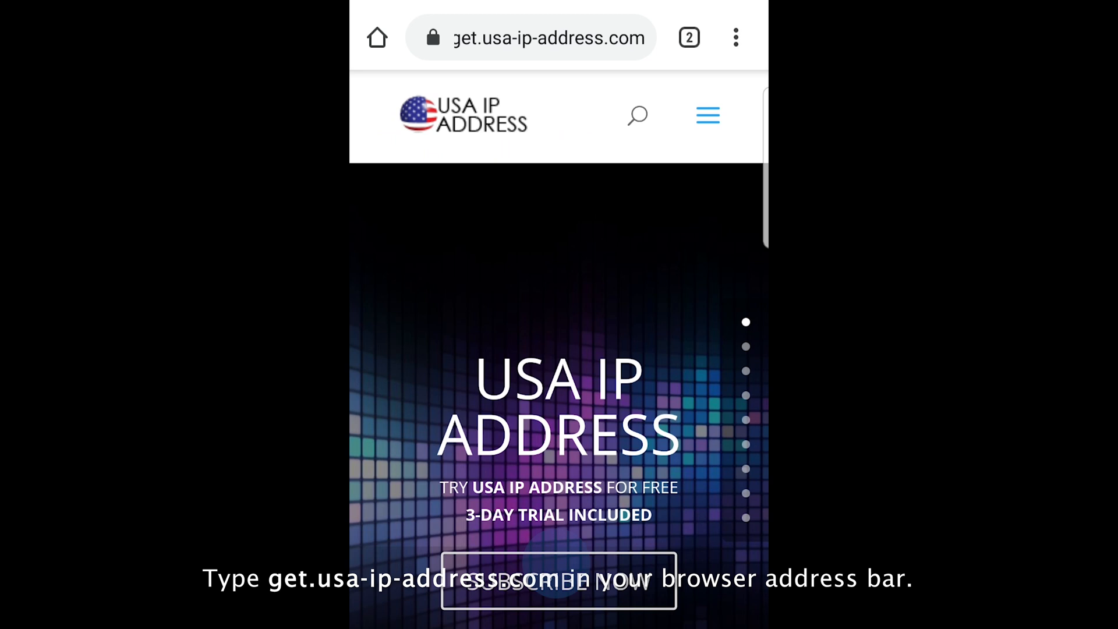
left_click(558, 580)
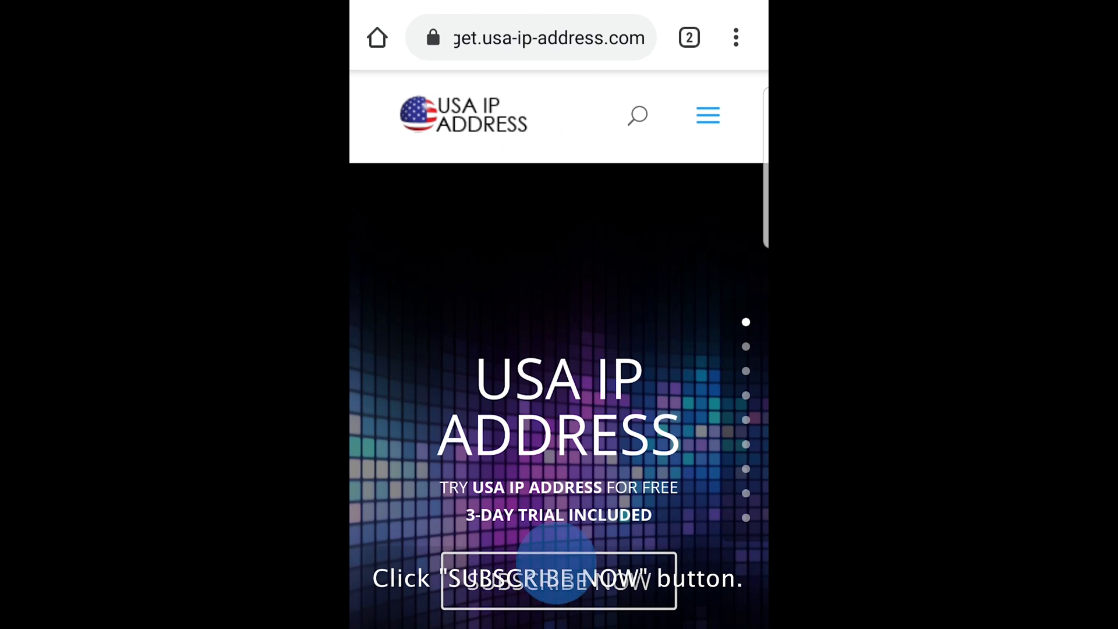
scroll("down", 3)
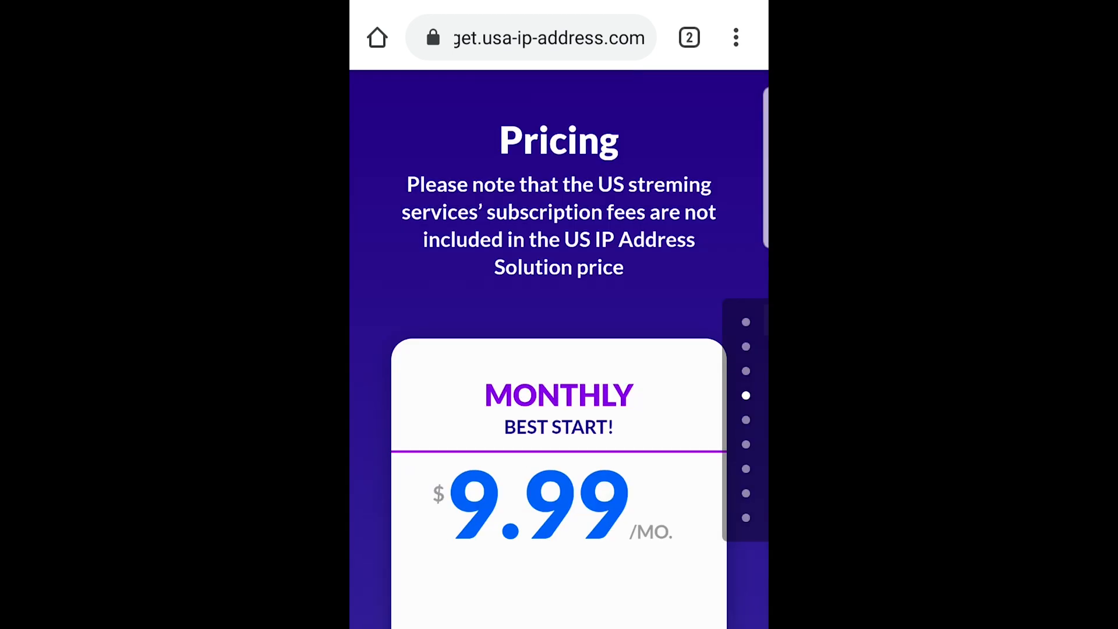
scroll("down", 3)
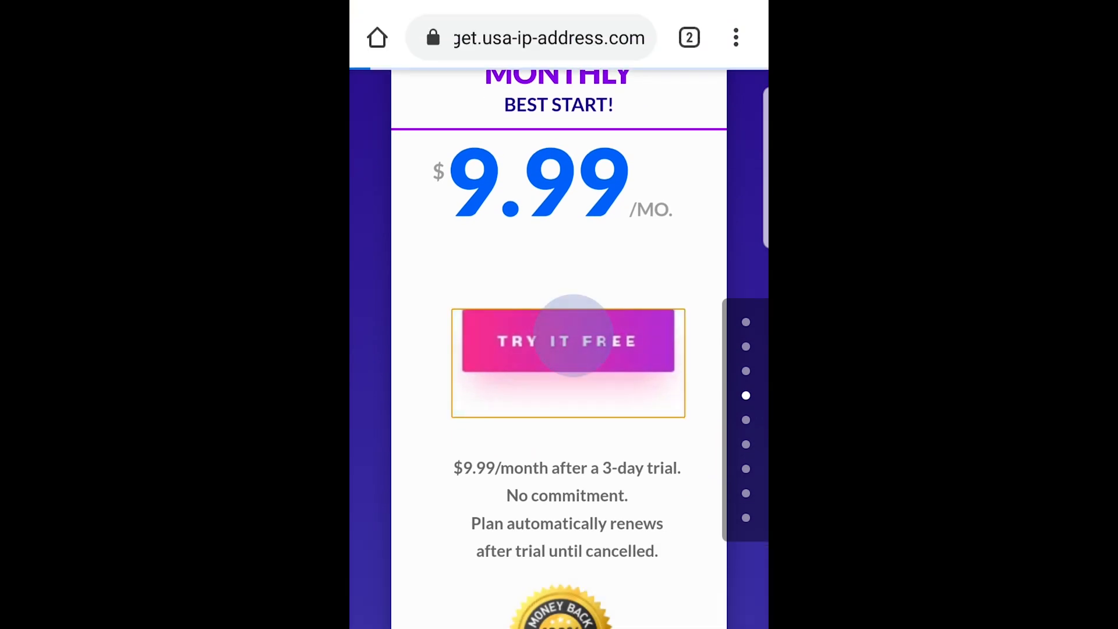
left_click(567, 341)
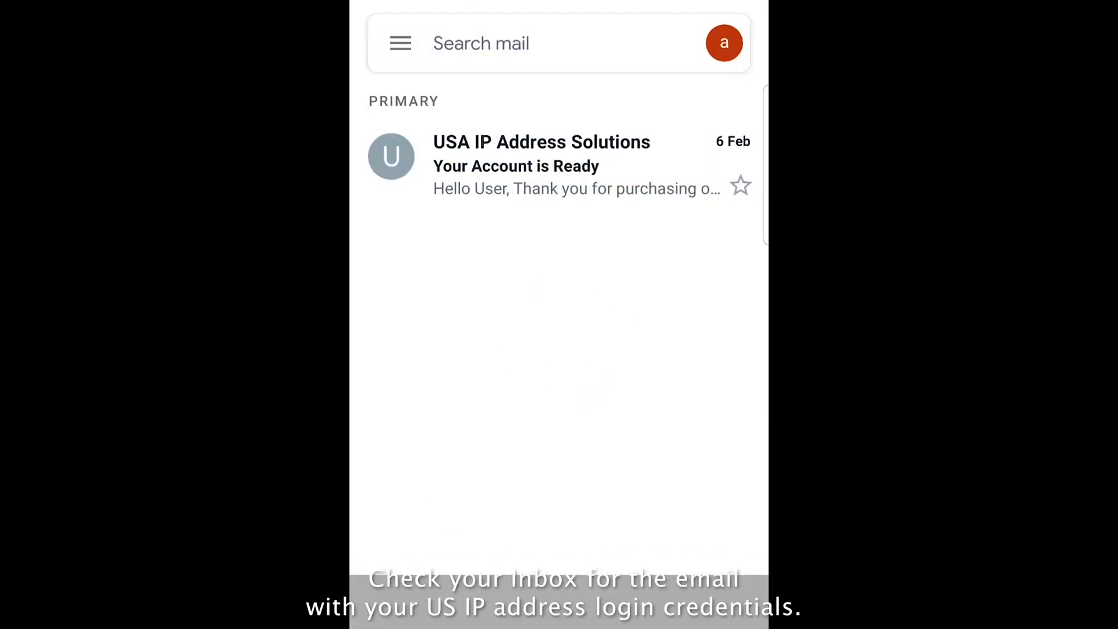
Step: Read the 'Your Account is Ready' email's username and password in Gmail
left_click(541, 164)
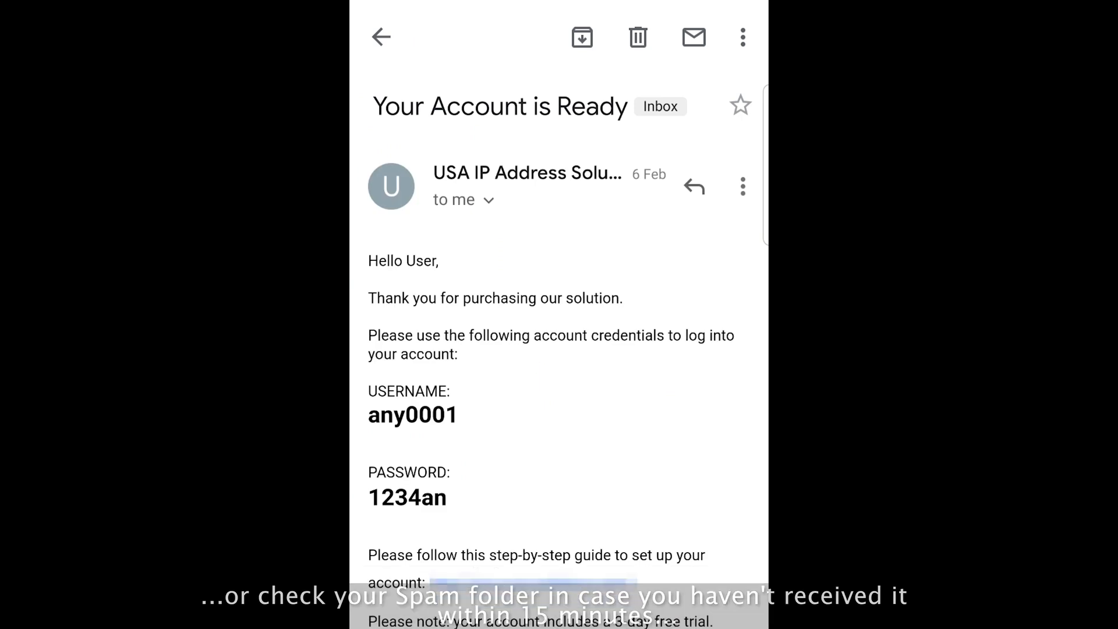
double_click(412, 415)
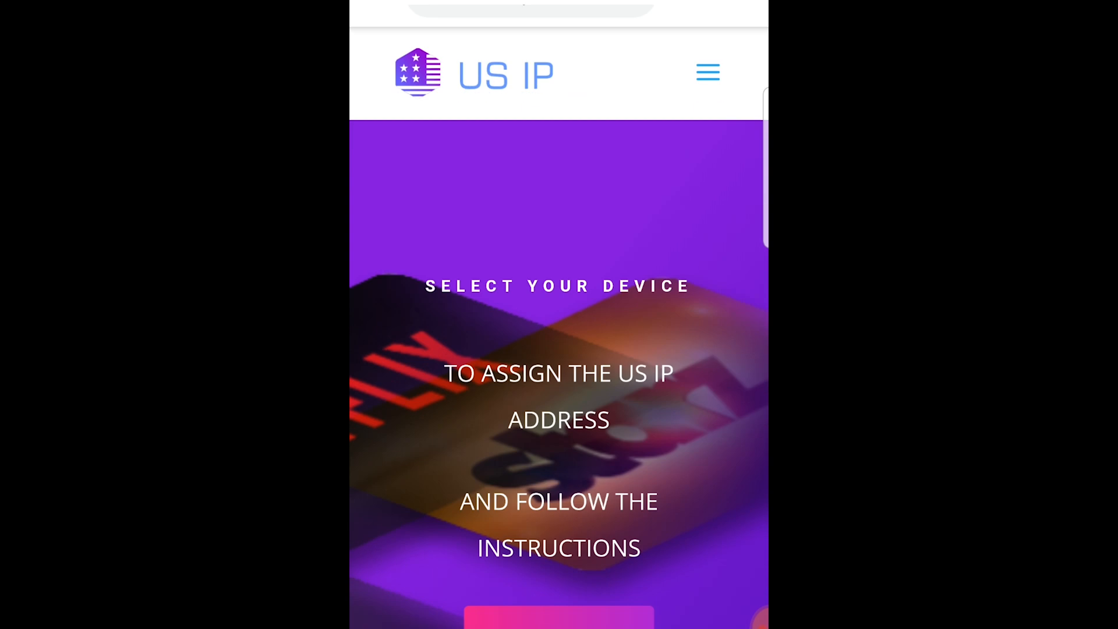
Step: Choose Android on set.usa-ip-address.com and go to the OpenVPN Connect Play listing
scroll("down", 3)
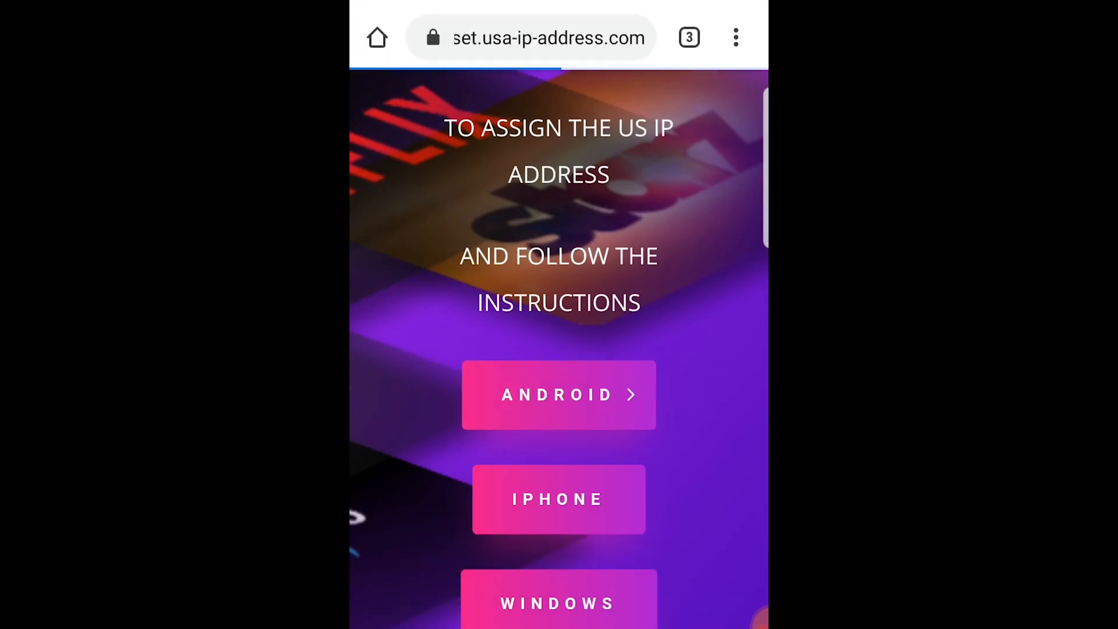
left_click(557, 395)
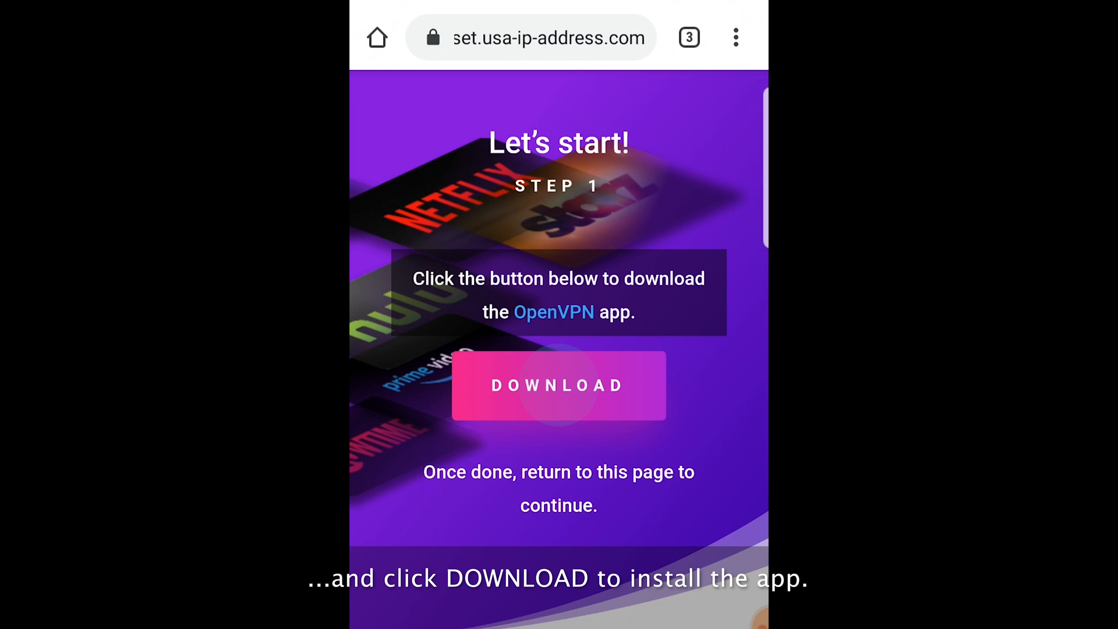
left_click(559, 386)
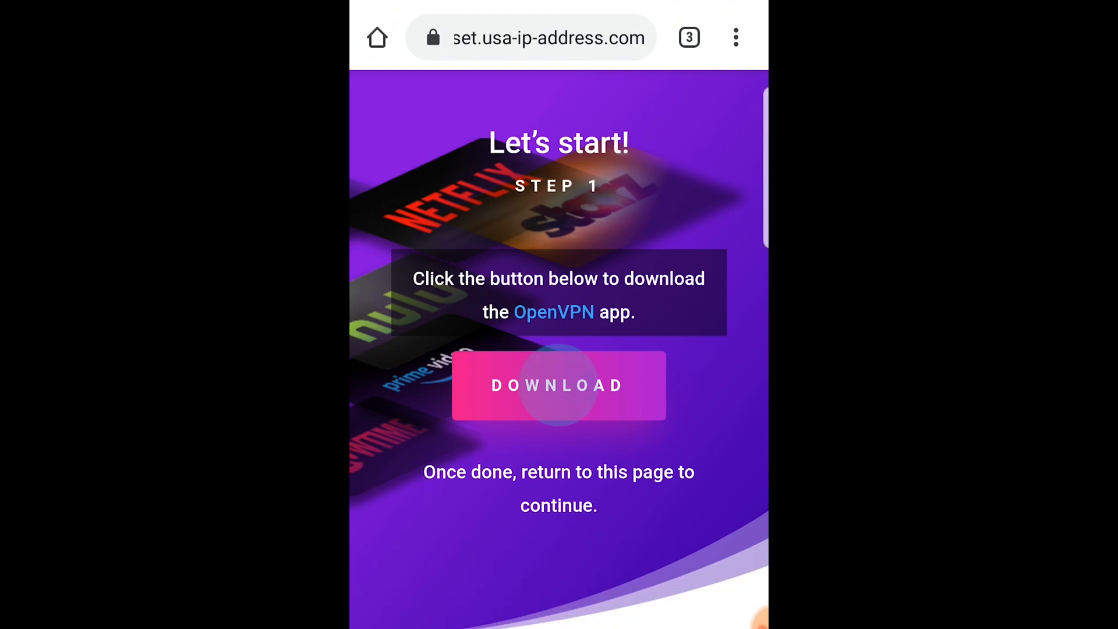
left_click(558, 385)
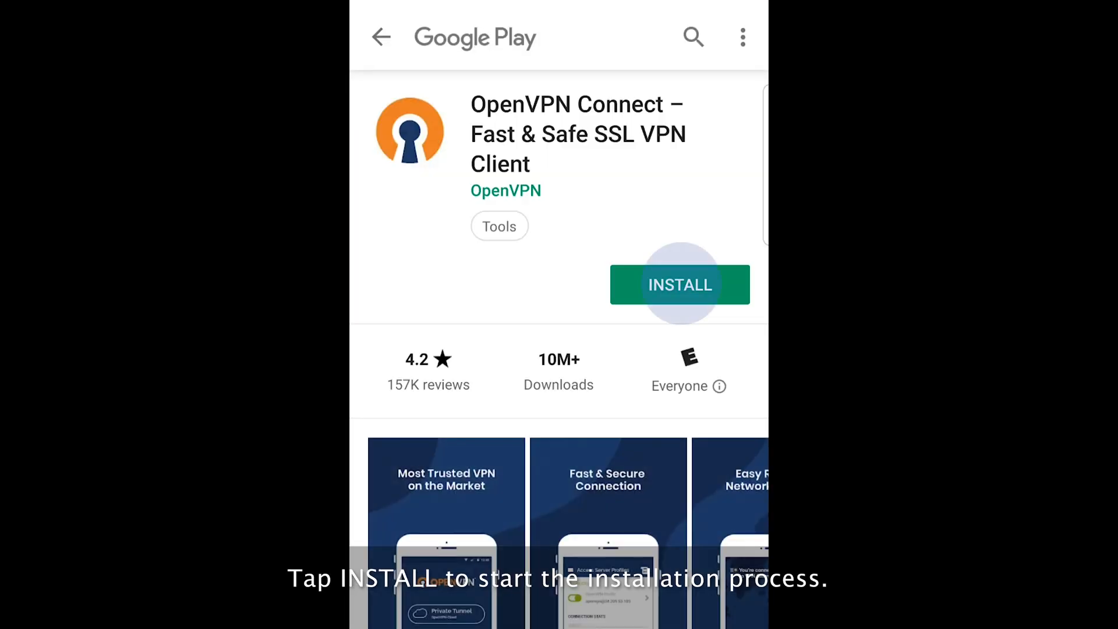
Step: Install OpenVPN Connect from Google Play and launch it
left_click(679, 285)
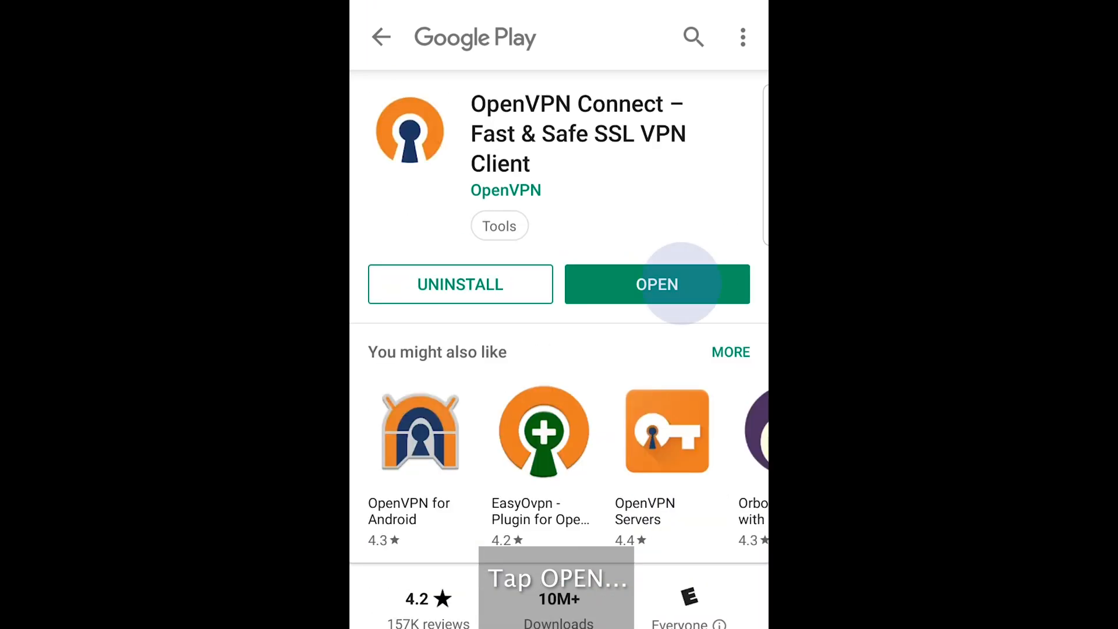
left_click(656, 284)
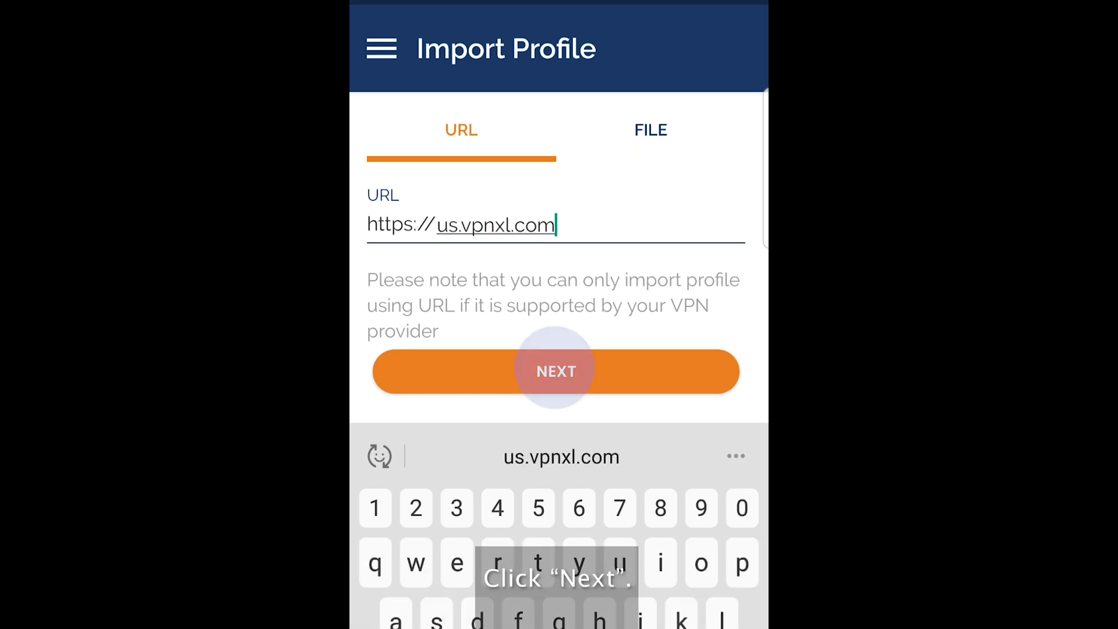
Step: Import the us.vpnxl.com profile with the account username and password as USA IP ADDRESS
left_click(555, 372)
type("an")
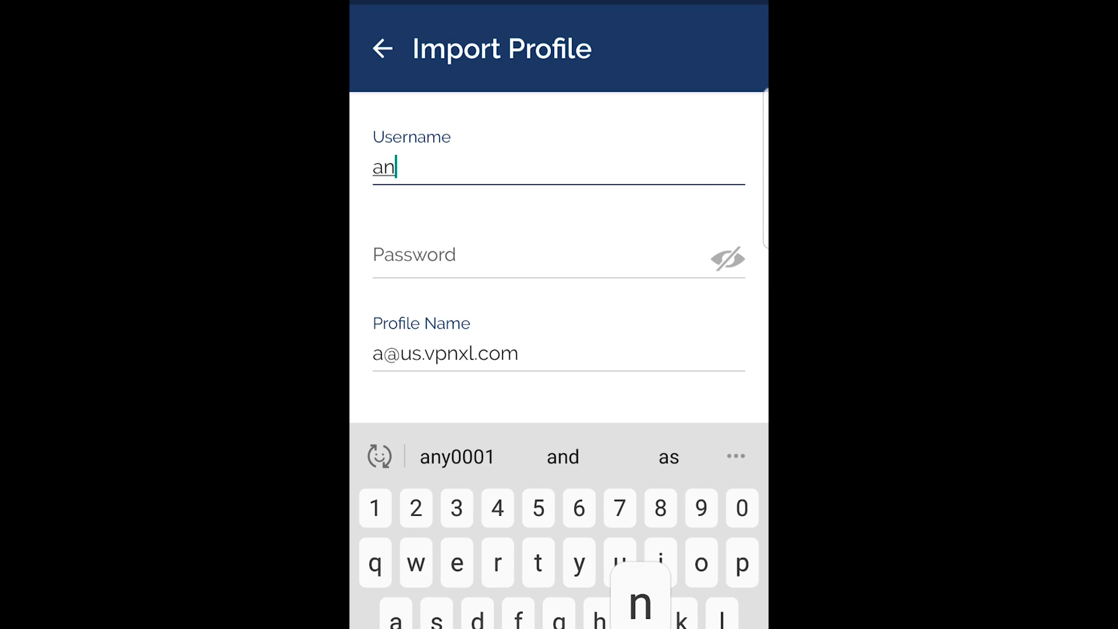
left_click(456, 456)
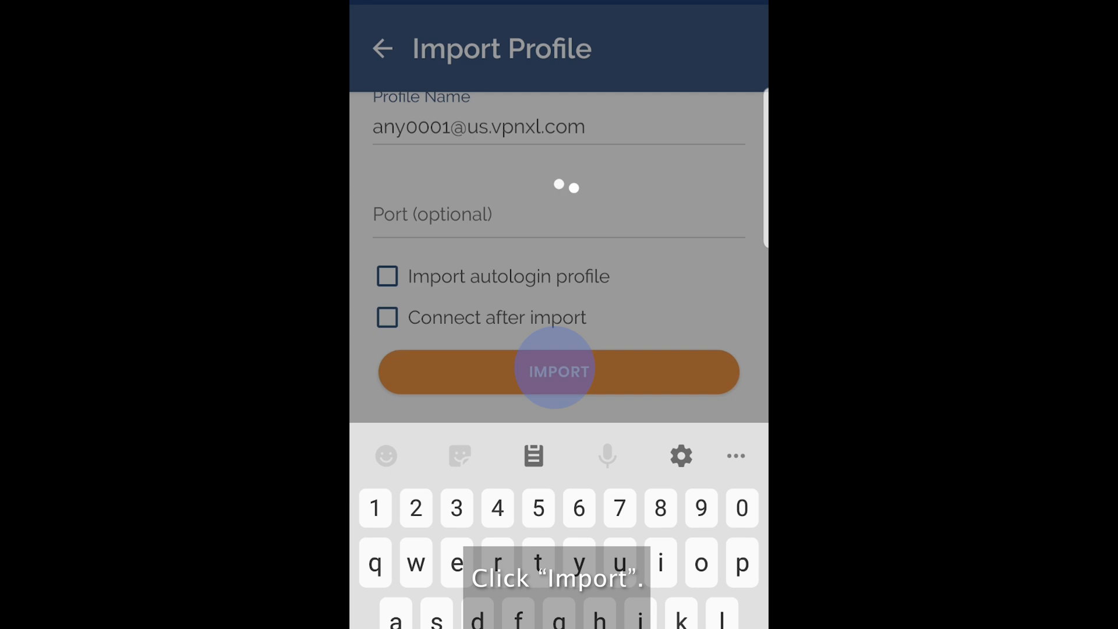
left_click(558, 371)
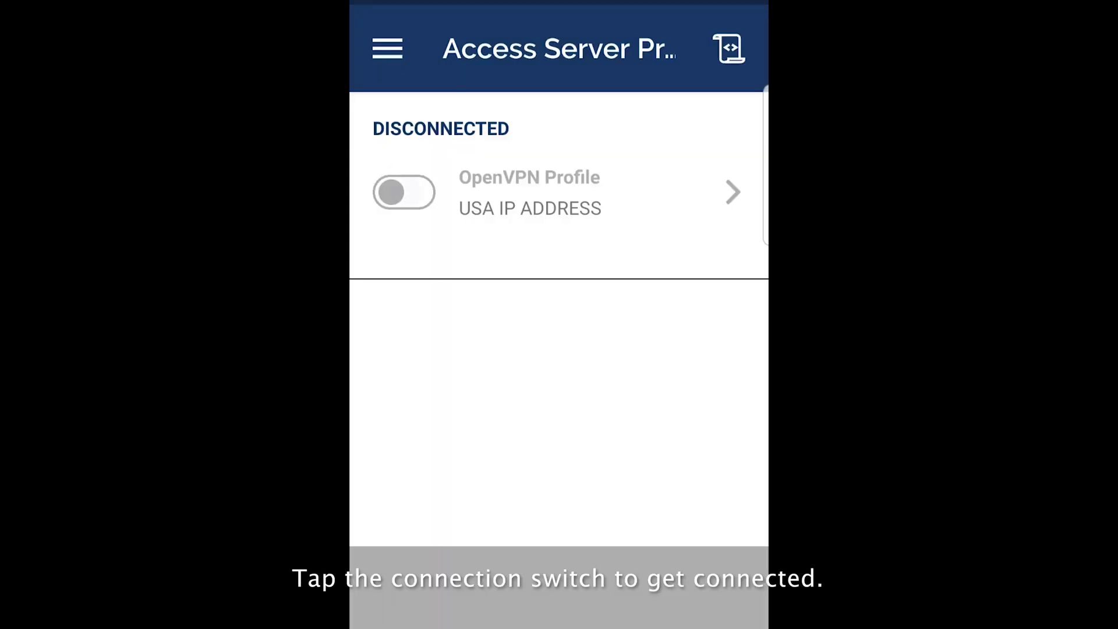
Step: Connect the USA IP ADDRESS profile with the password and accept the connection request
left_click(404, 192)
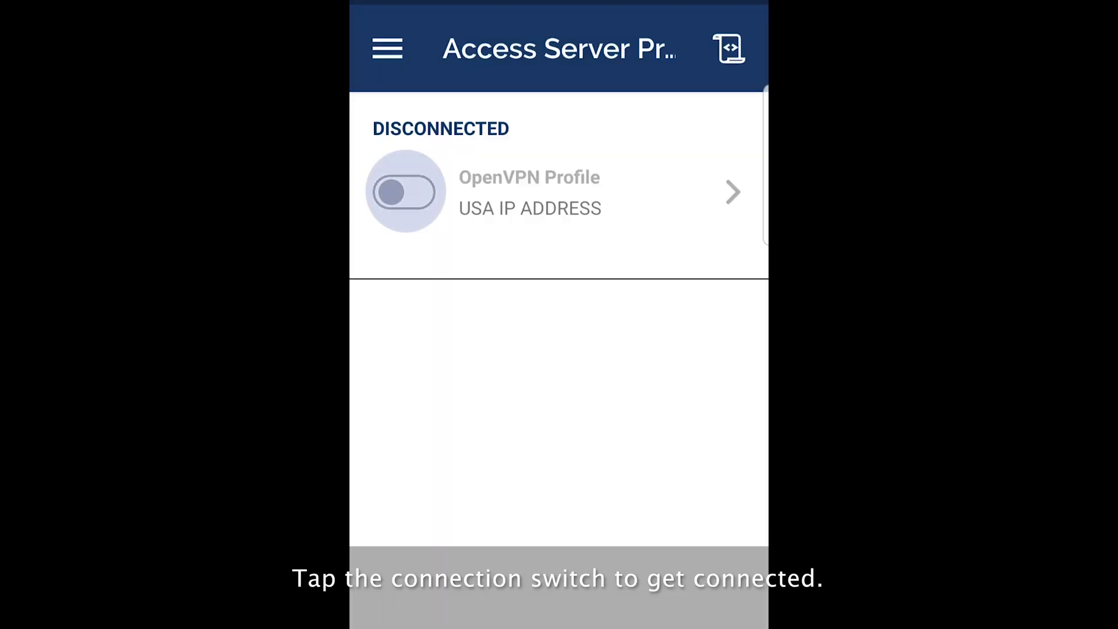
left_click(404, 192)
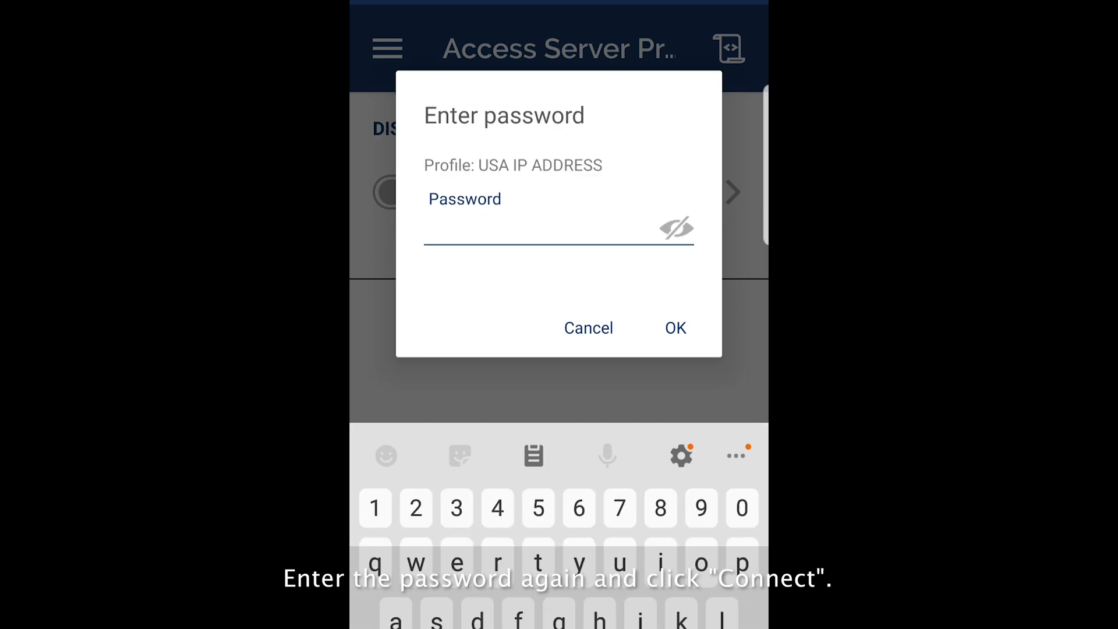
left_click(673, 327)
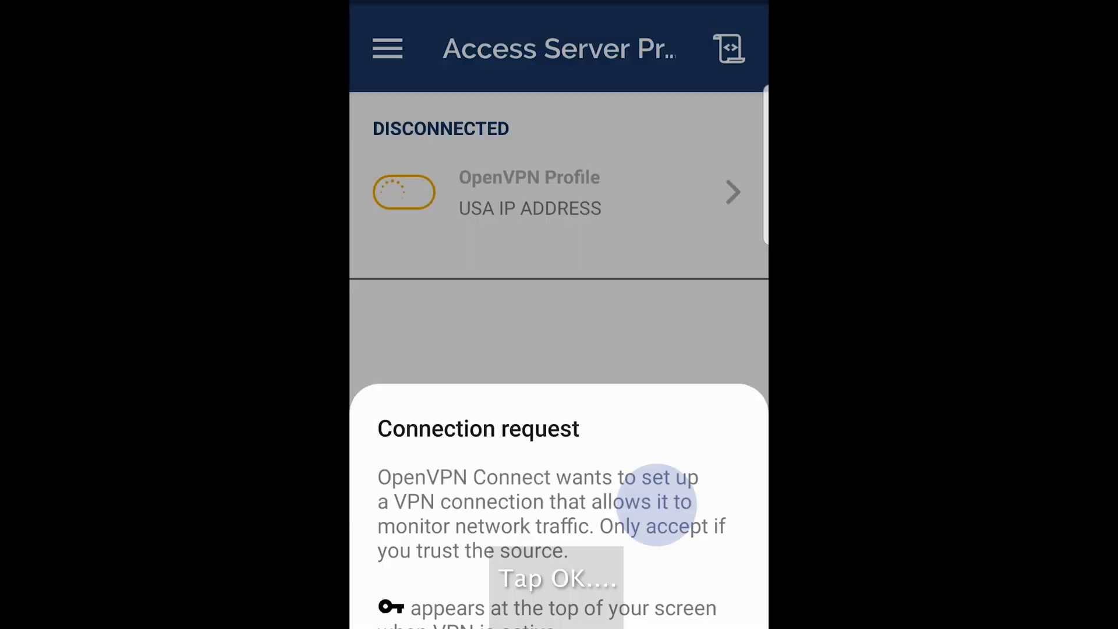
left_click(558, 579)
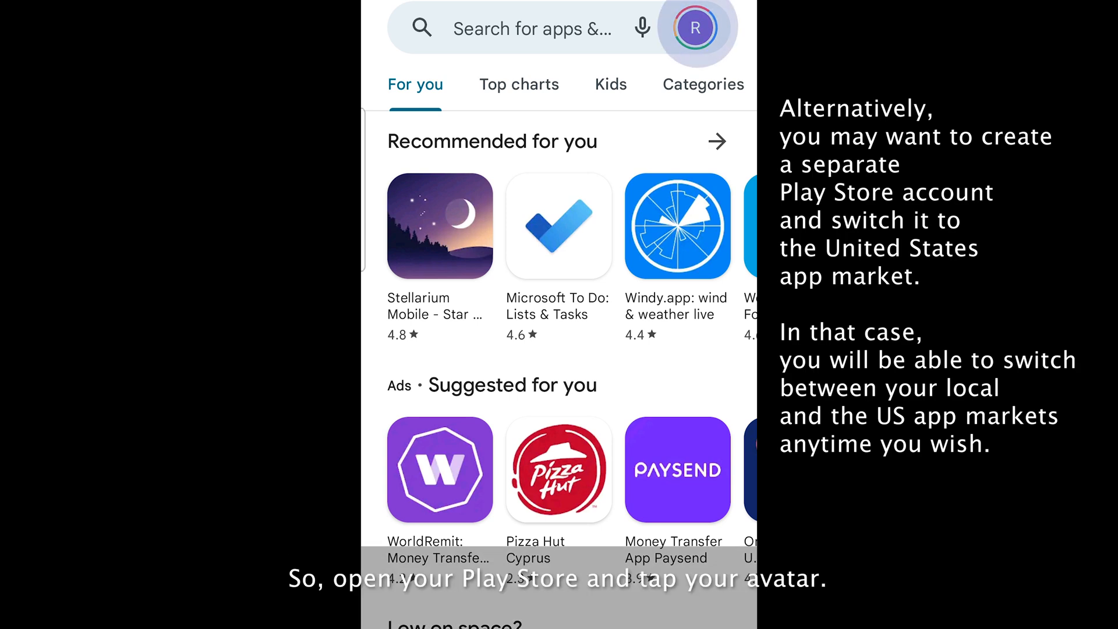
Step: Reach Play Store Settings > General > Account and device preferences showing the country switch
left_click(696, 28)
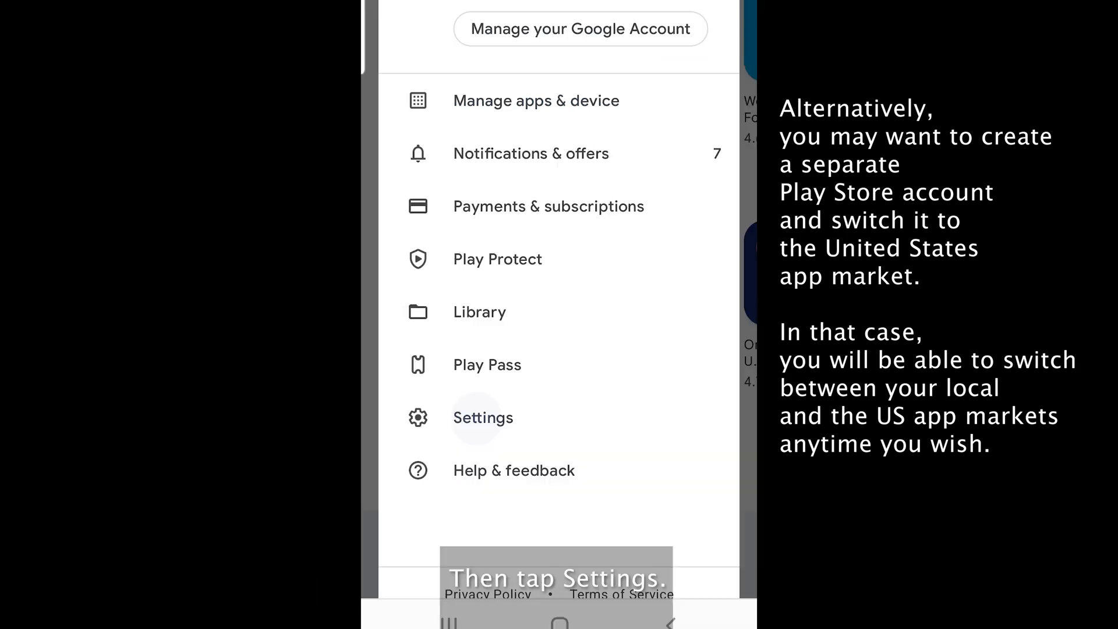
left_click(482, 417)
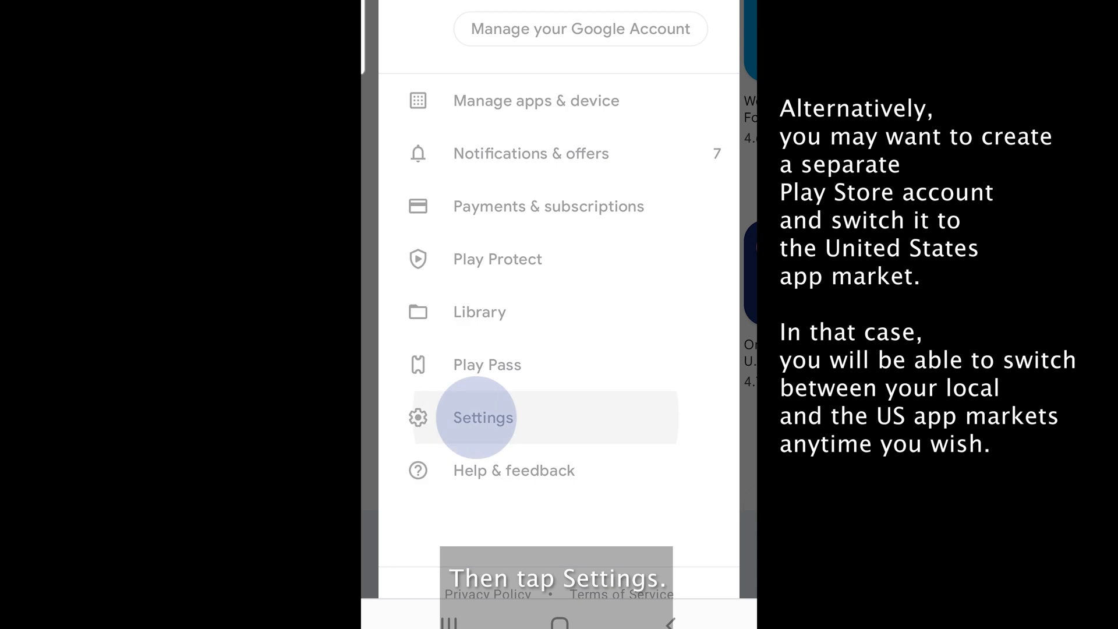
left_click(482, 417)
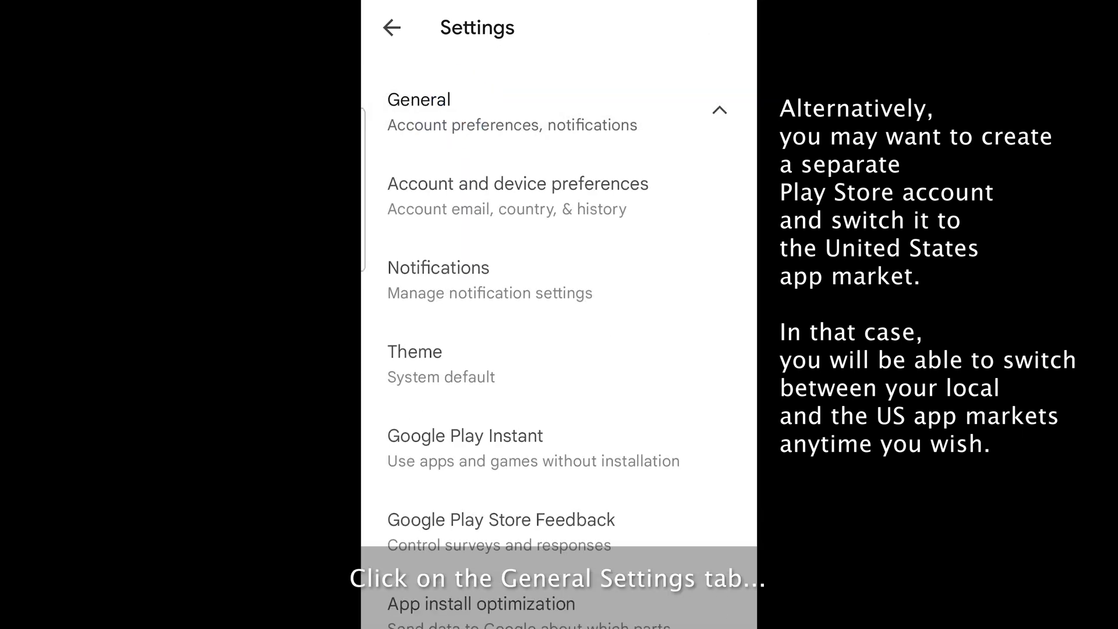
left_click(483, 196)
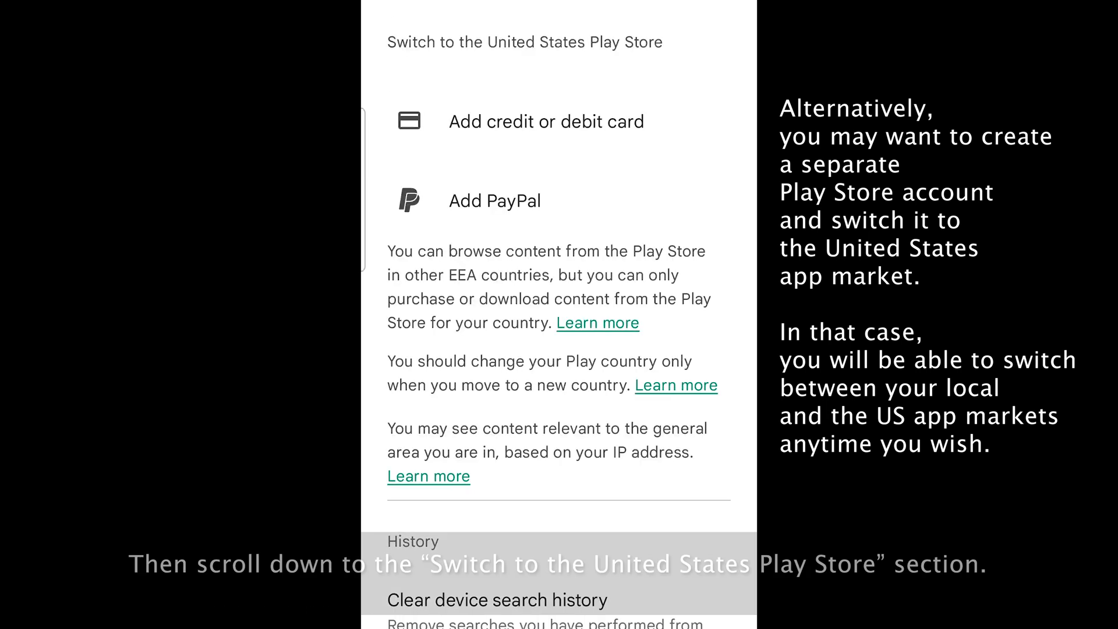
Step: Add a card under 'Switch to the United States Play Store' and confirm the country change
left_click(491, 121)
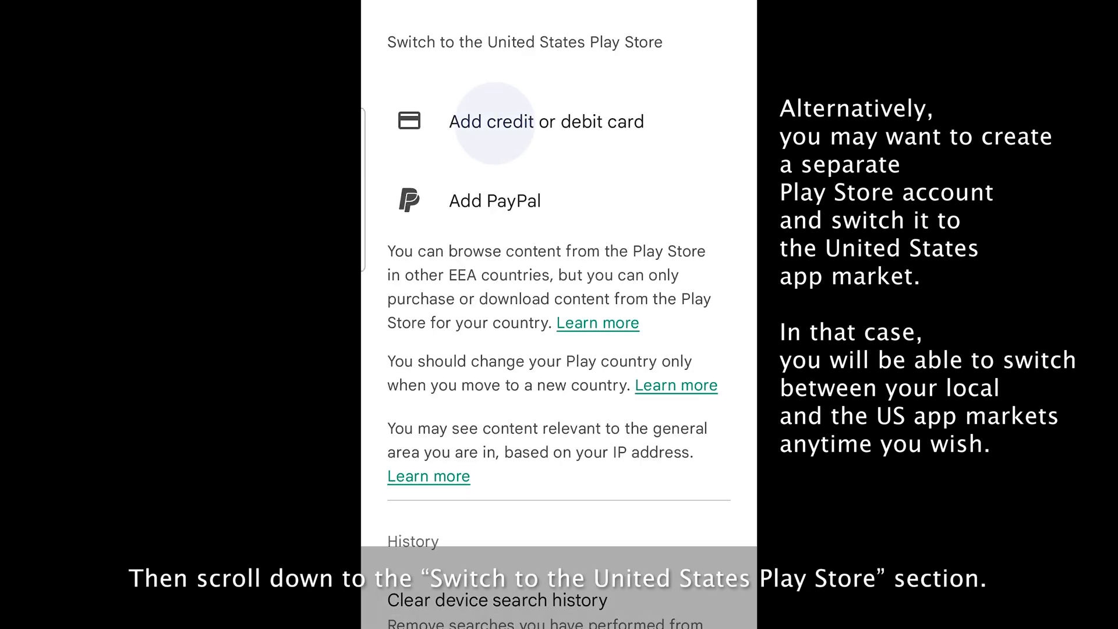
left_click(491, 121)
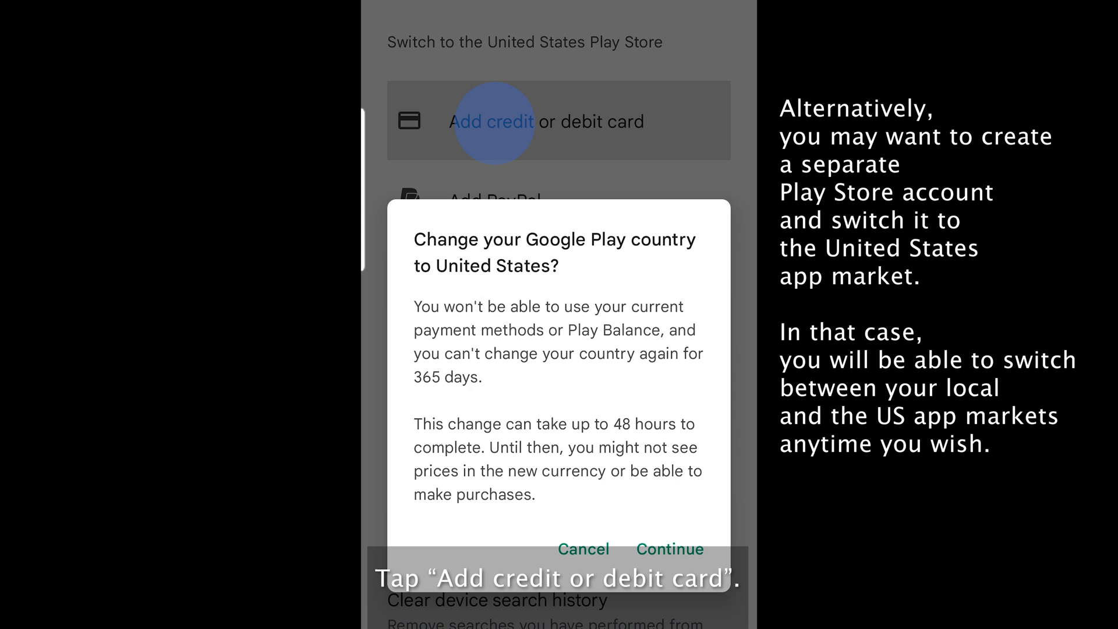
left_click(669, 549)
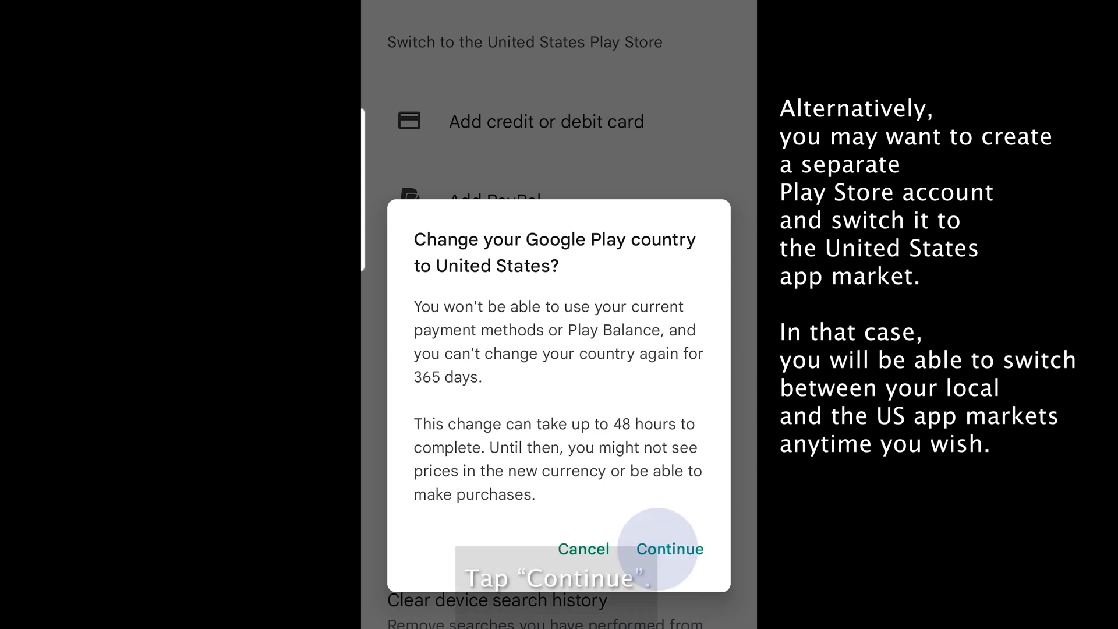
left_click(668, 549)
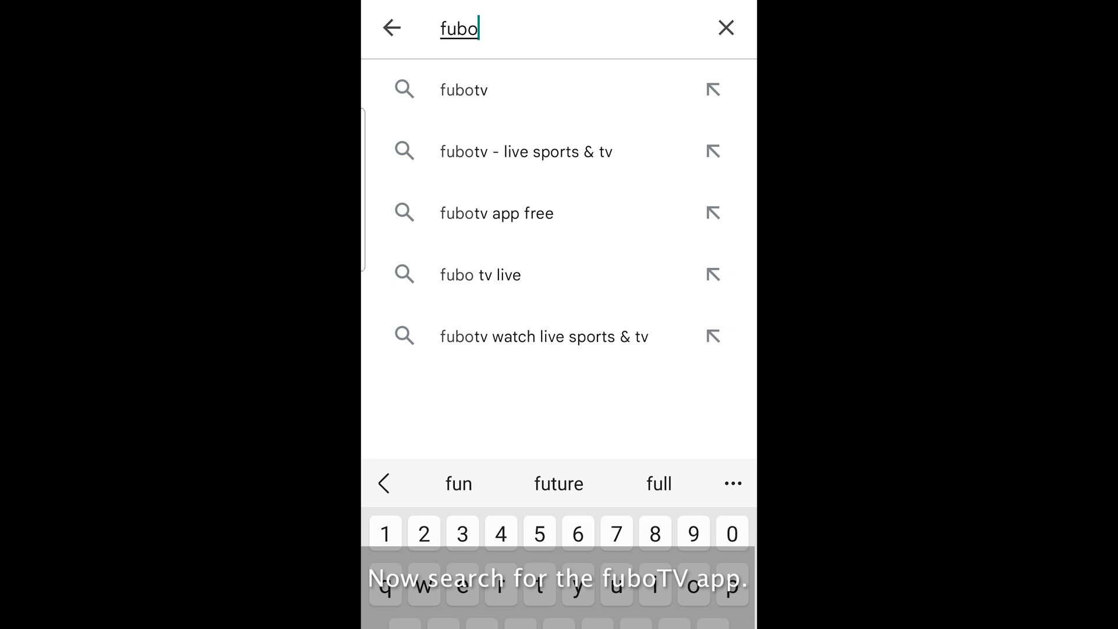
Step: Install fuboTV: Watch Live Sports from the 'fubotv' suggestion and launch it
left_click(463, 90)
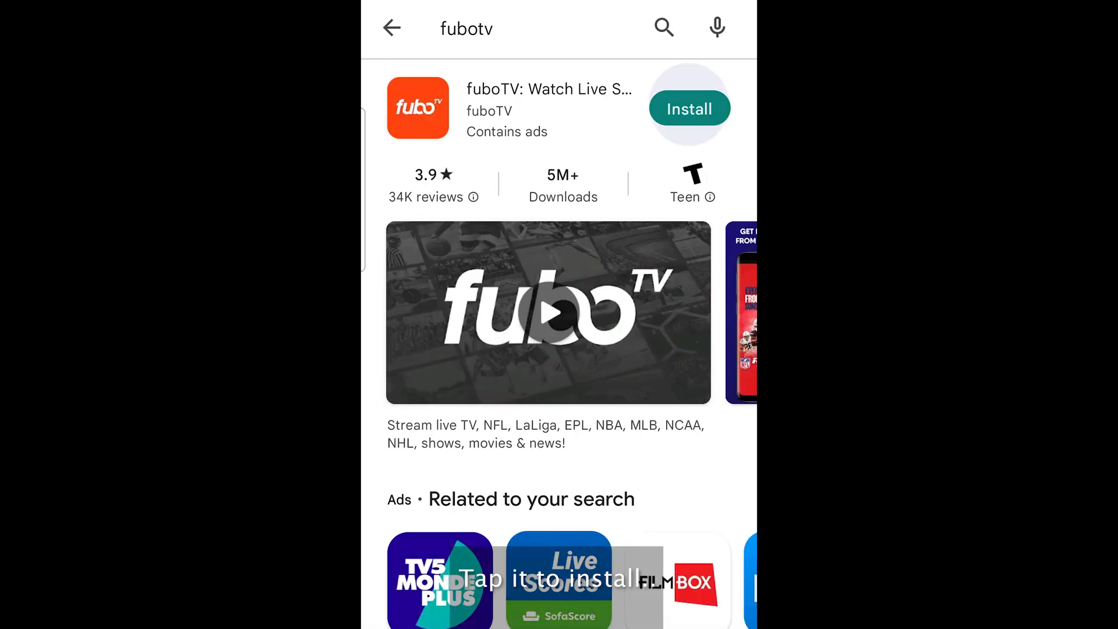
left_click(688, 109)
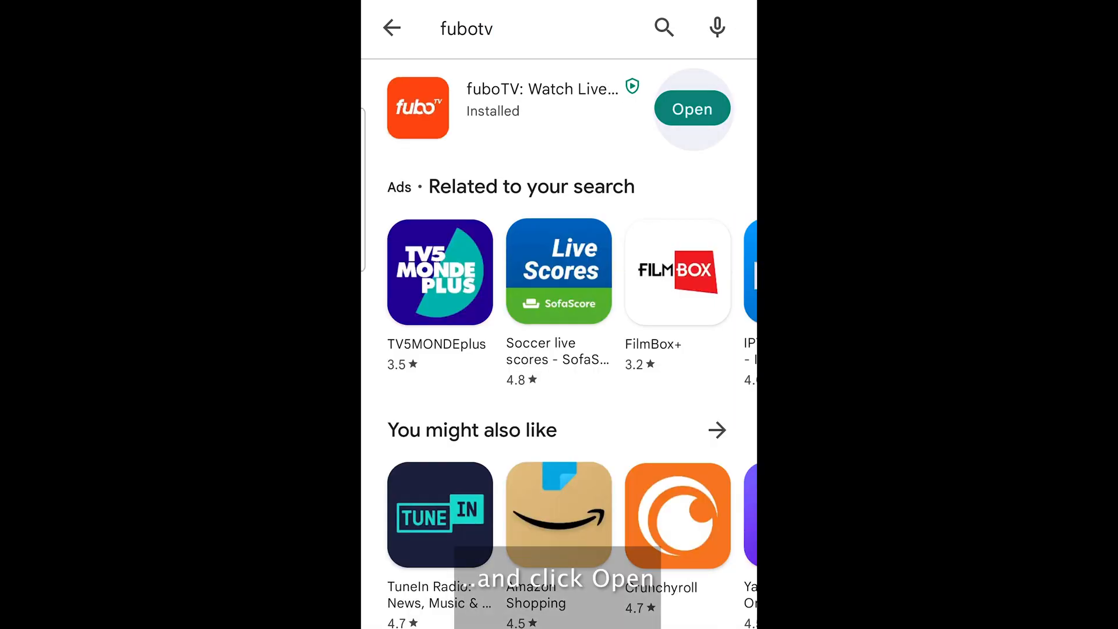
left_click(691, 108)
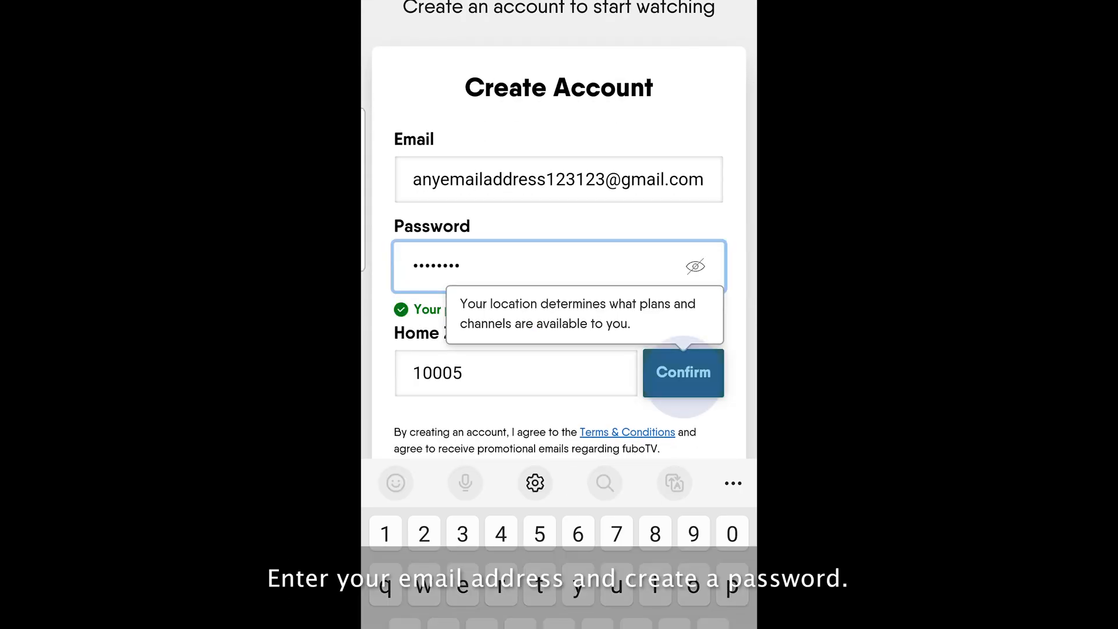
Step: Confirm home ZIP code 10005 and submit the new fuboTV account details
left_click(681, 372)
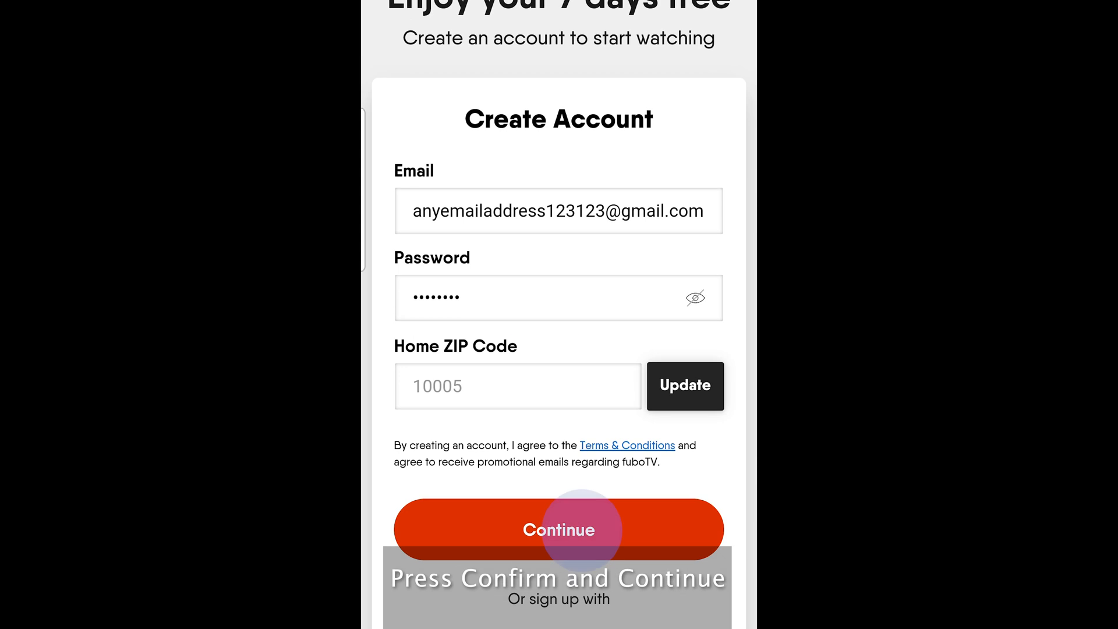
left_click(558, 529)
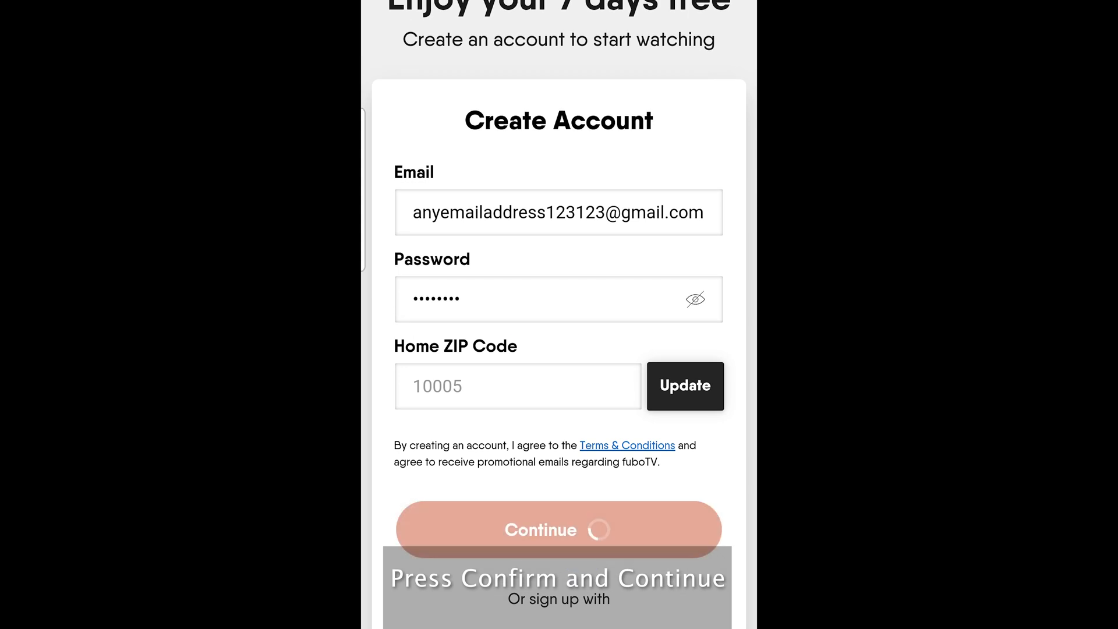
Step: Choose the Elite pricing plan and continue to the Checkout payment form
left_click(558, 529)
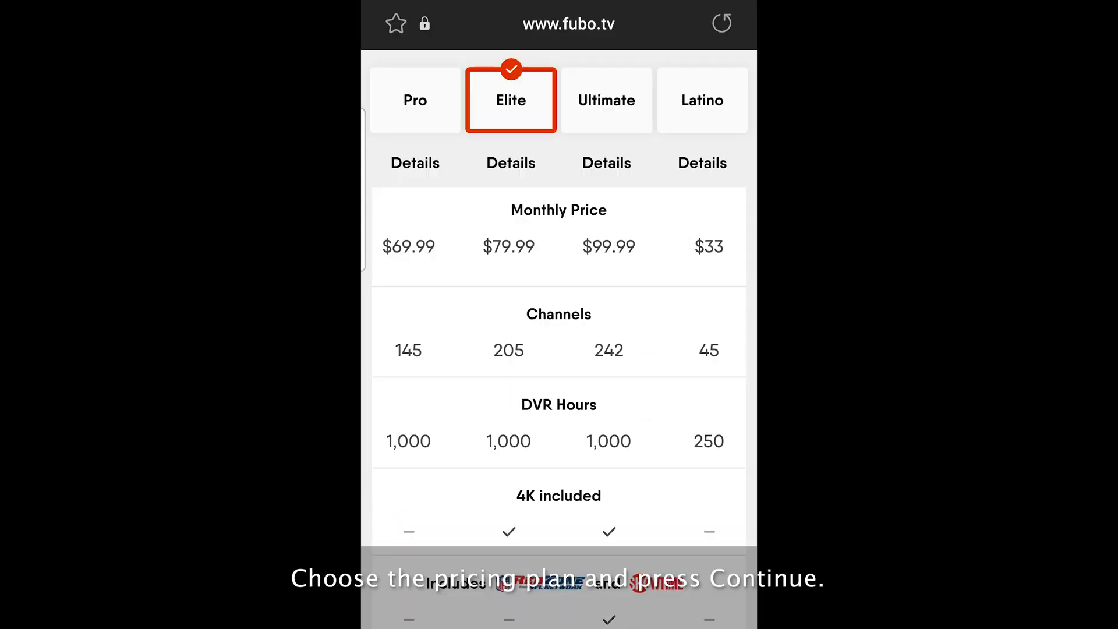
scroll("down", 3)
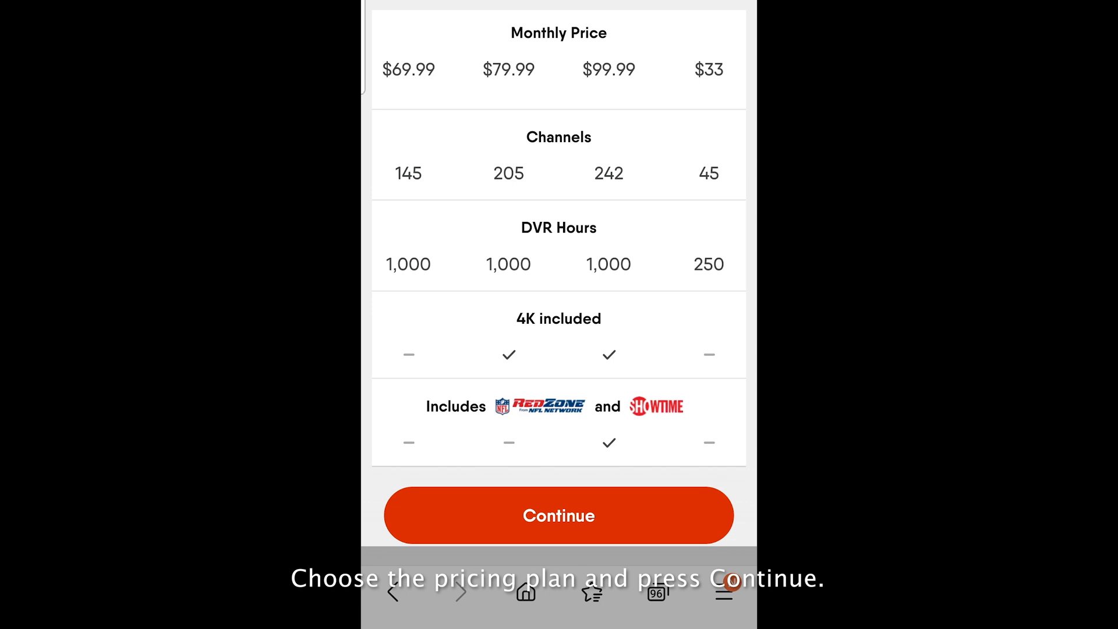
left_click(558, 515)
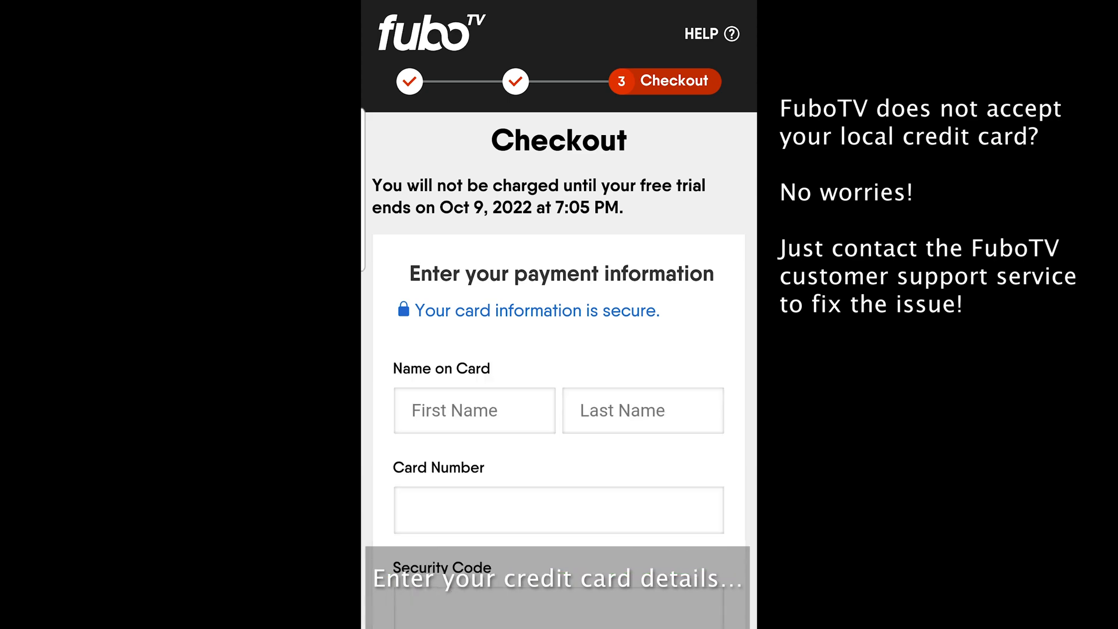
Step: Enter the card holder name LASTNAME, accept the Terms of Service and start the free trial
type("LASTNAME")
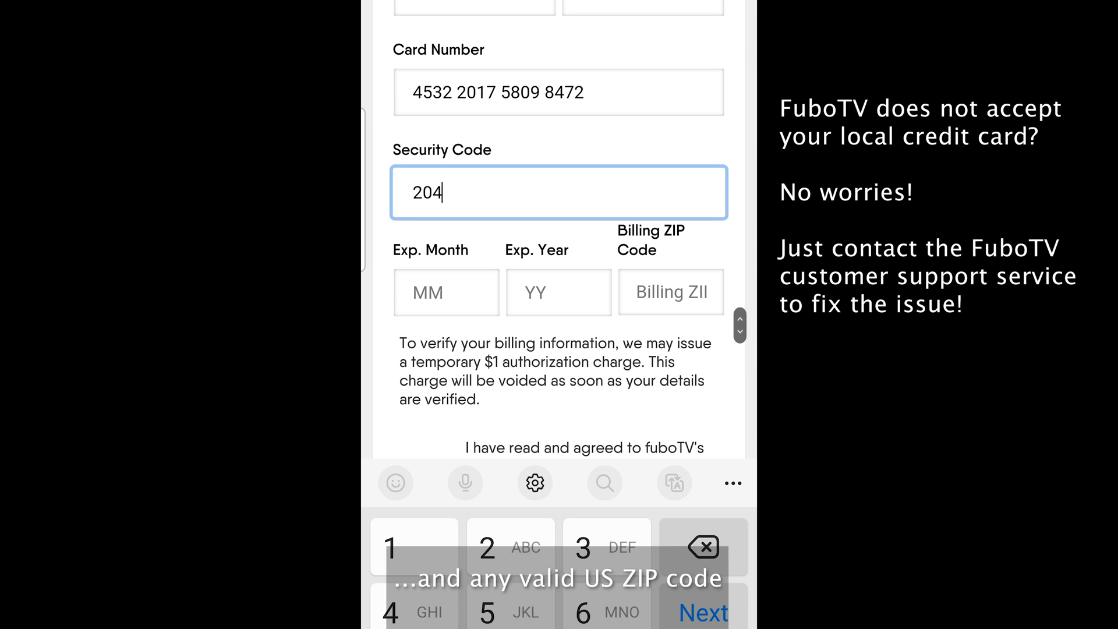
scroll("down", 3)
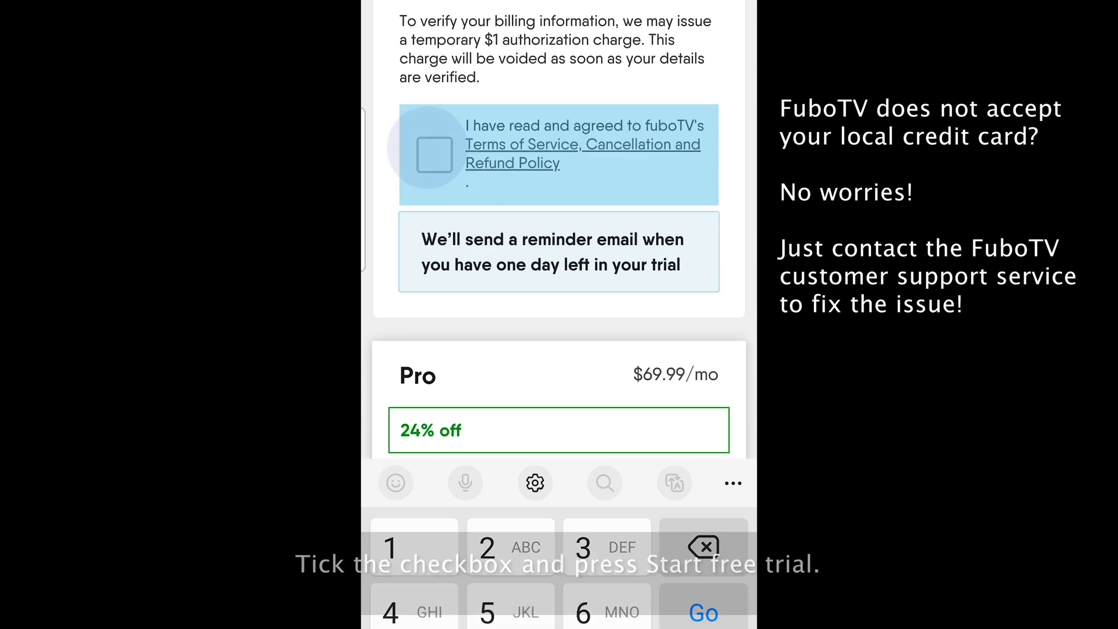
scroll("down", 3)
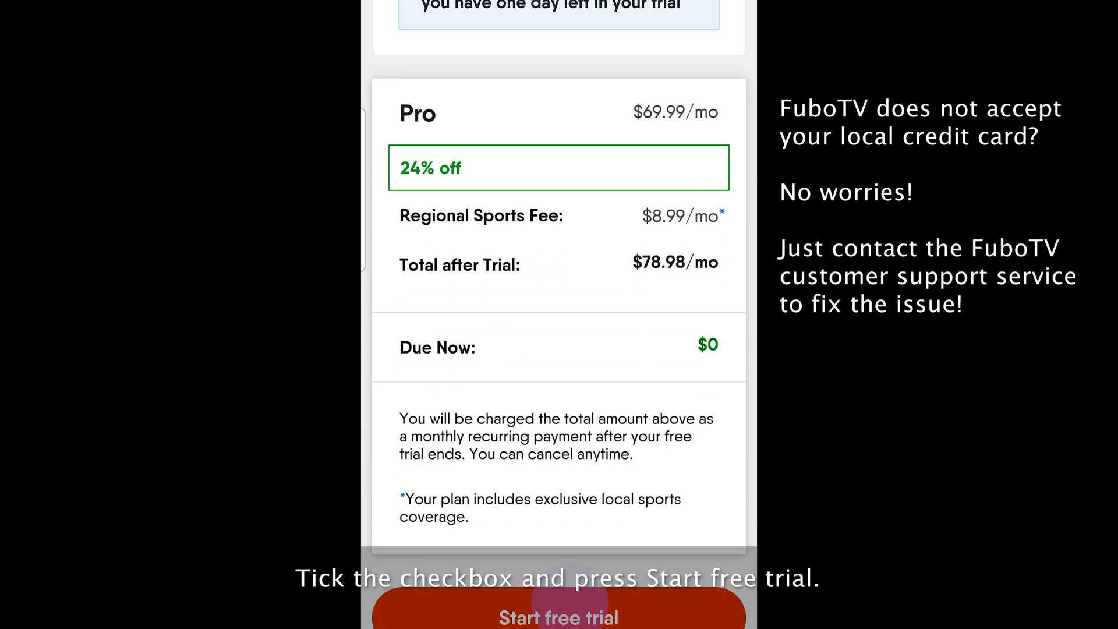
left_click(558, 611)
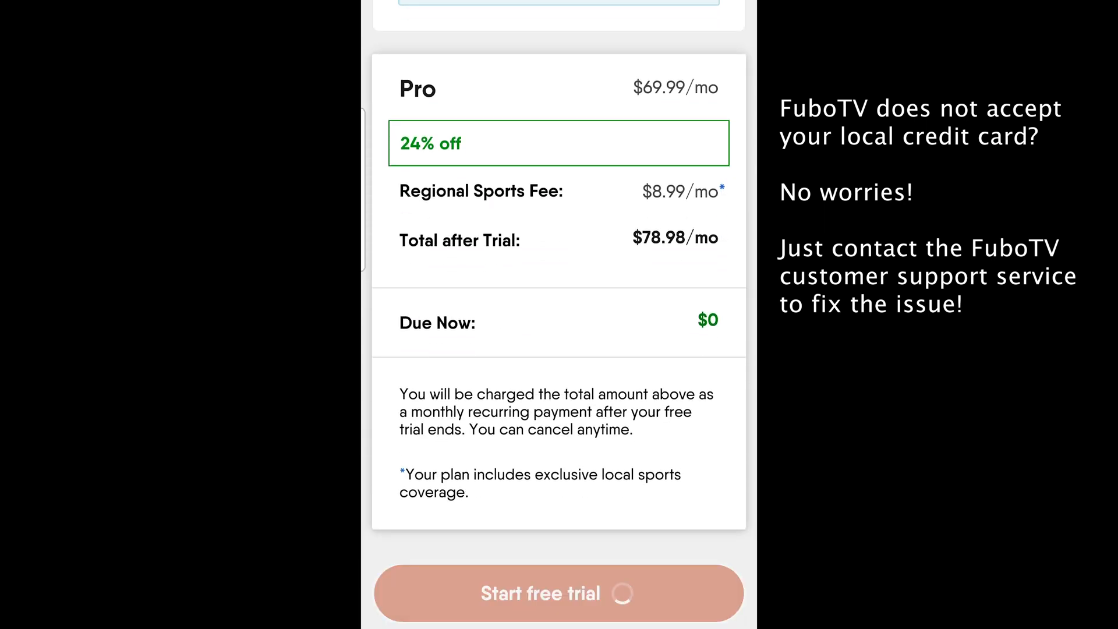
left_click(558, 593)
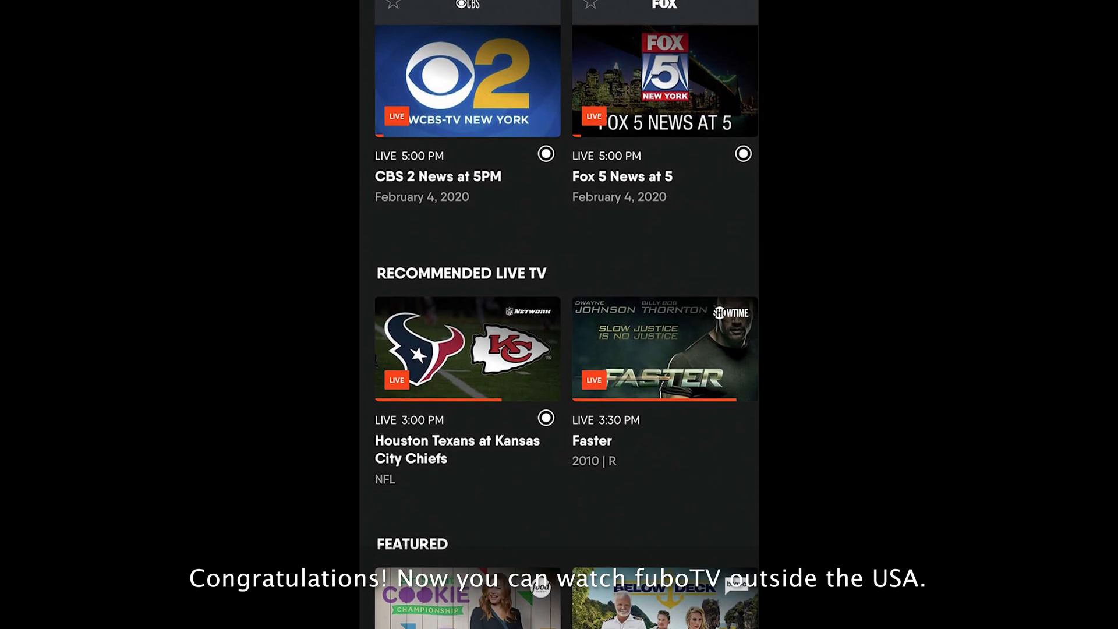
Step: Browse the Home sports feed, then the Entertainment section's recommended shows list
scroll("down", 3)
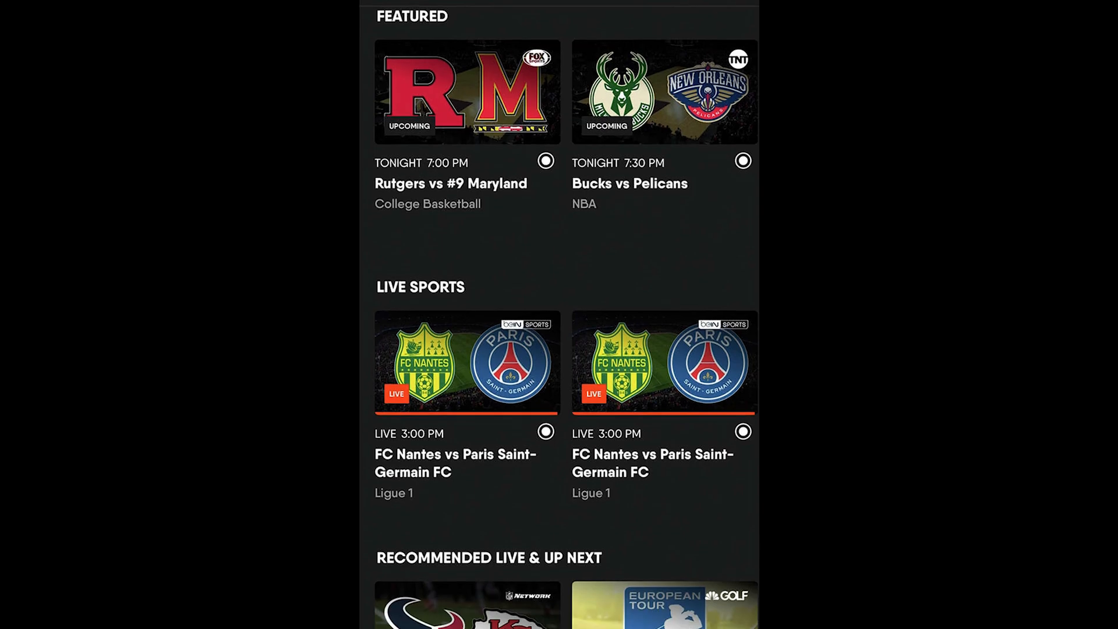
scroll("down", 3)
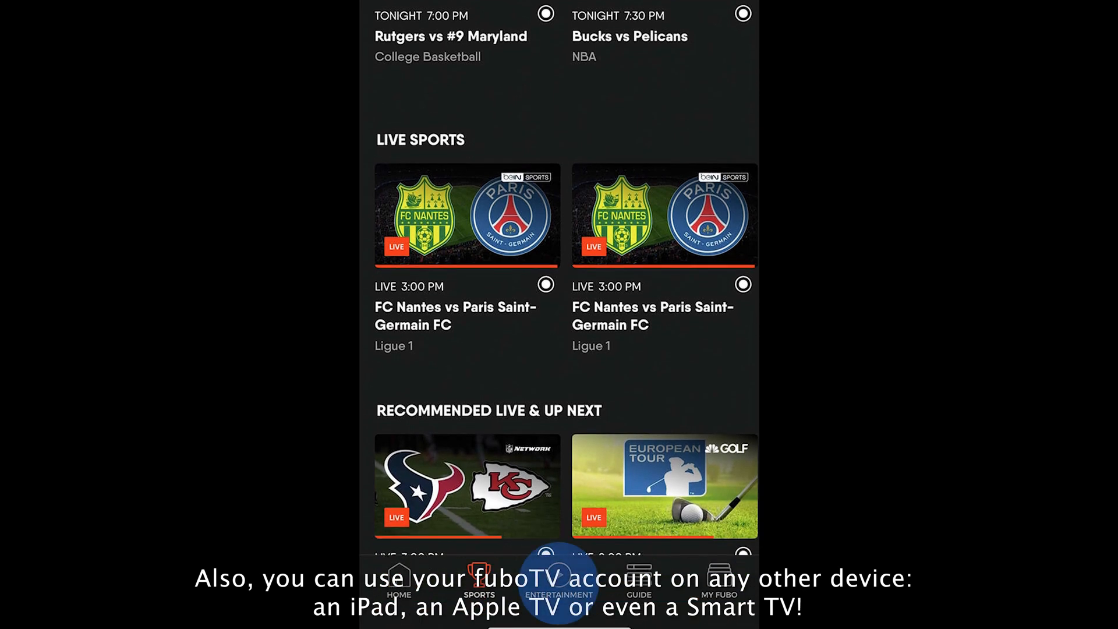
left_click(557, 585)
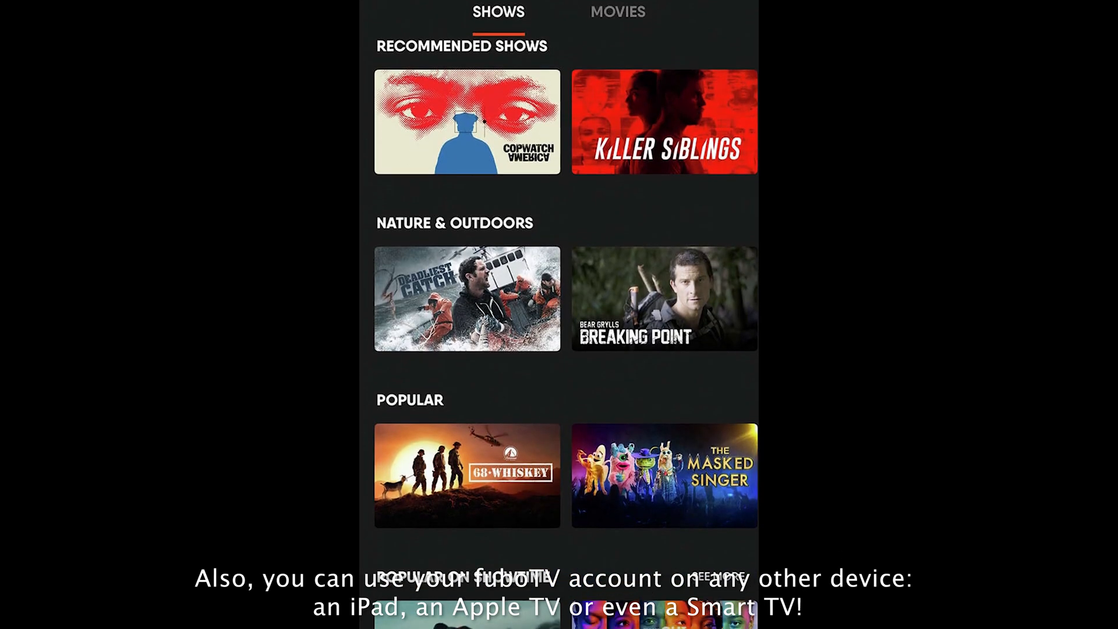
scroll("down", 3)
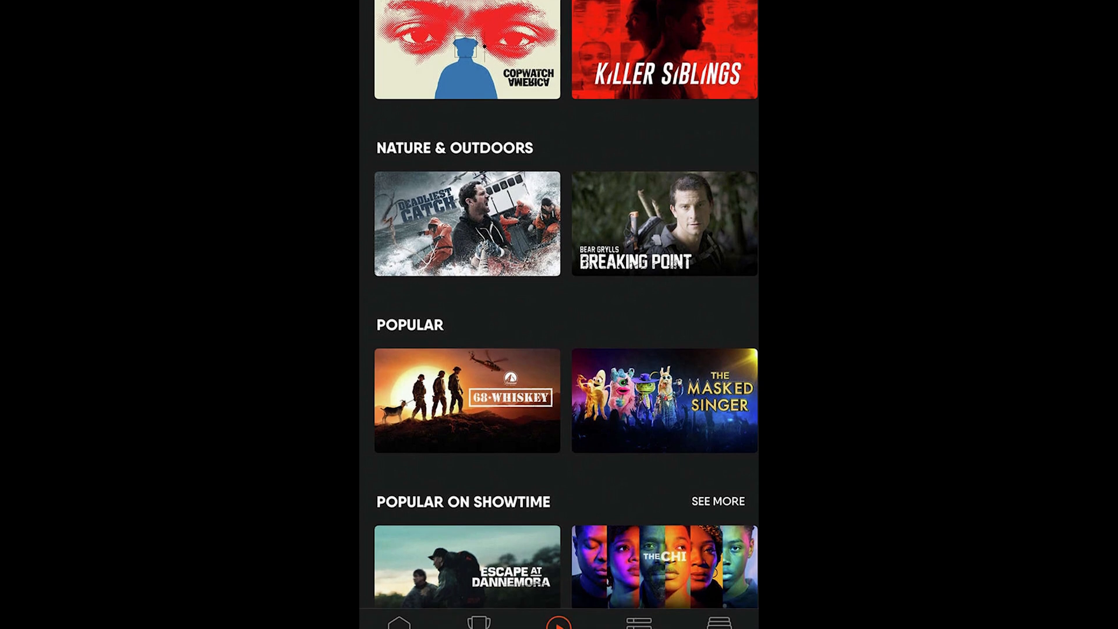